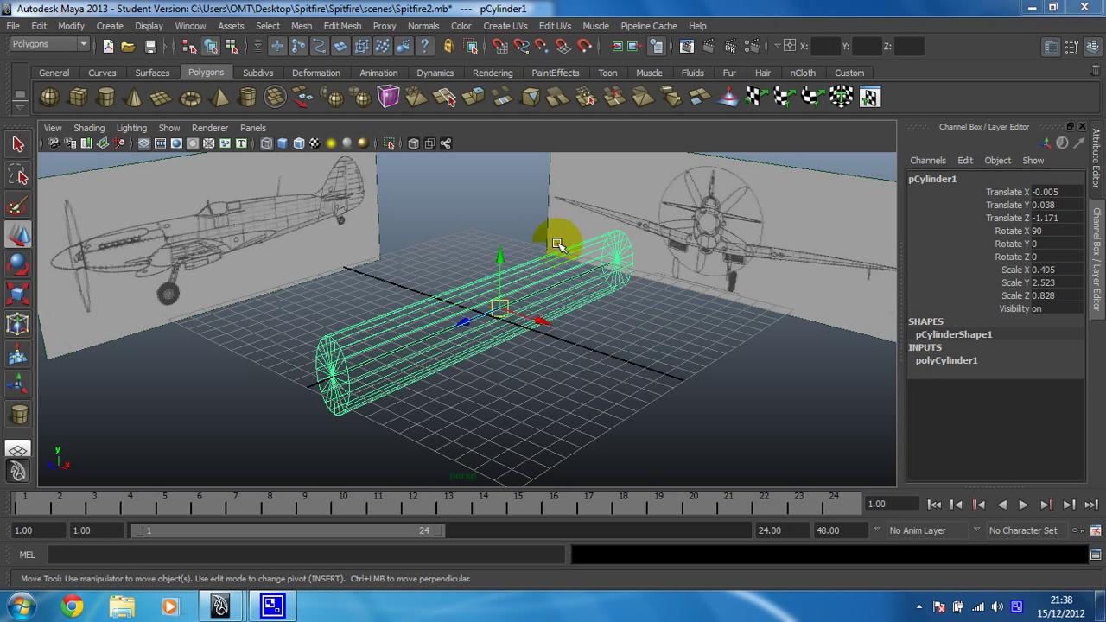
mouse_move(200, 233)
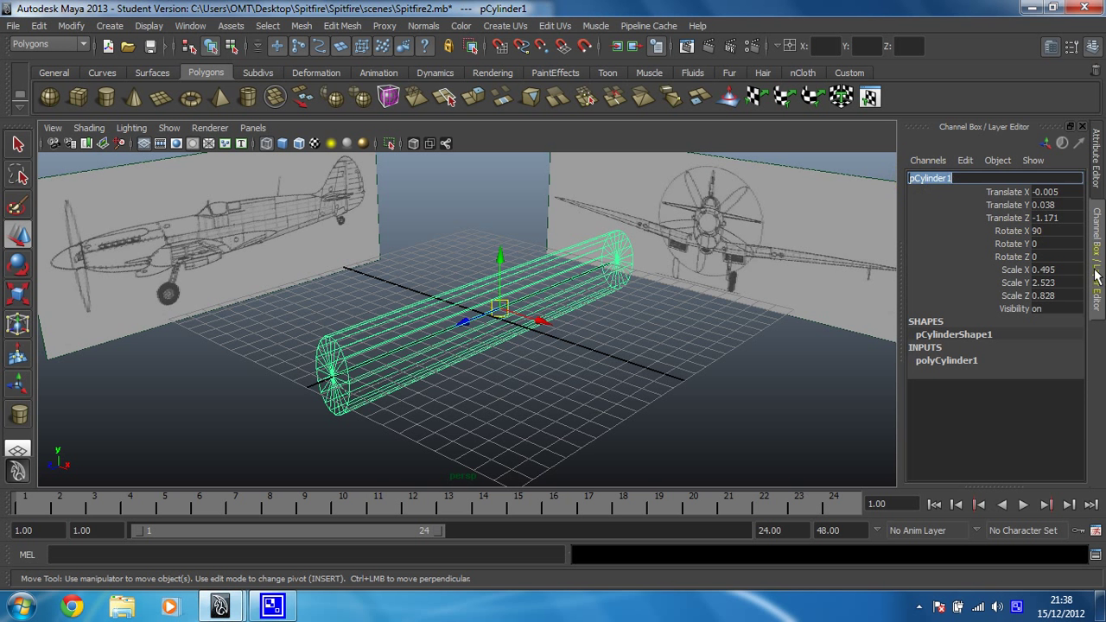
Step: Rename the cylinder pCylinder1 to 'Fuselage' in the Channel Box
type("Fu")
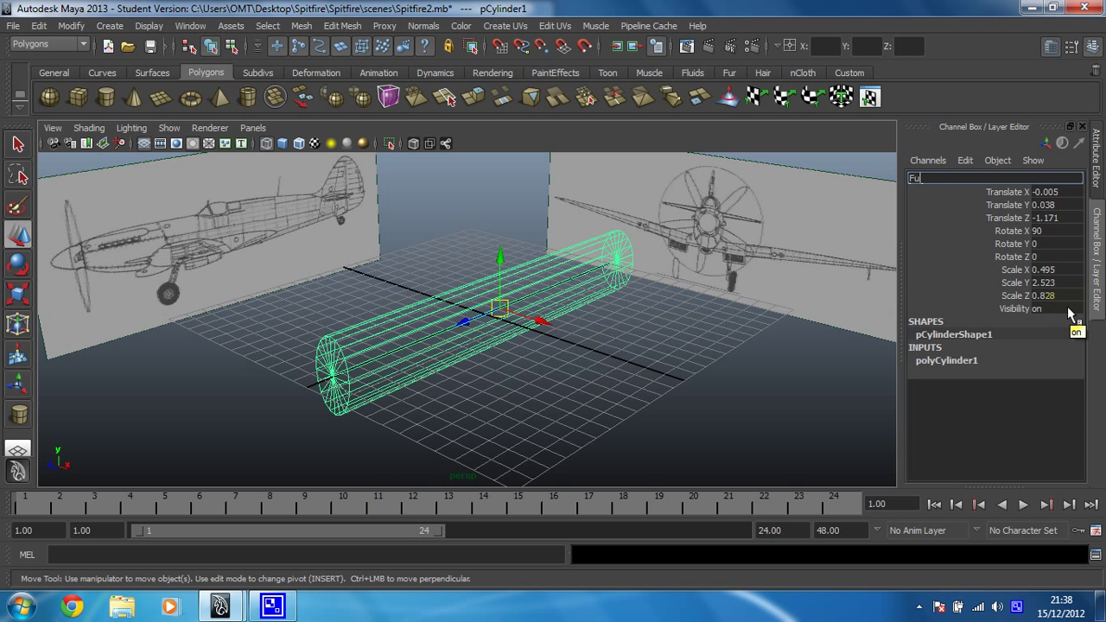
type("Fuselage")
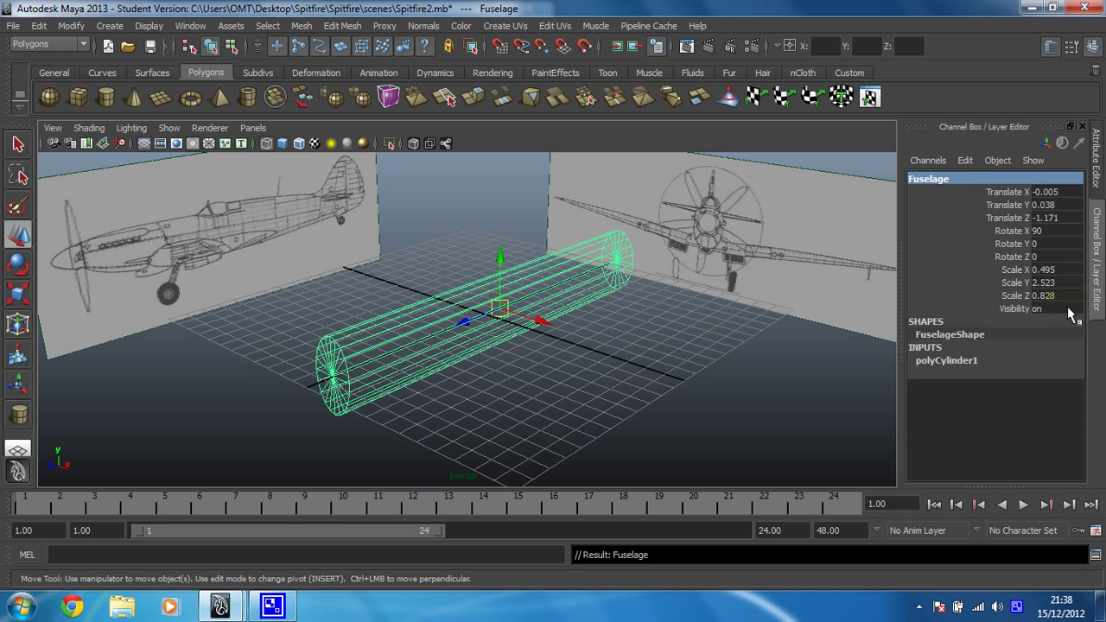
Step: Show the polyCylinder1 construction settings and select the Subdivisions Axis value for editing
left_click(930, 178)
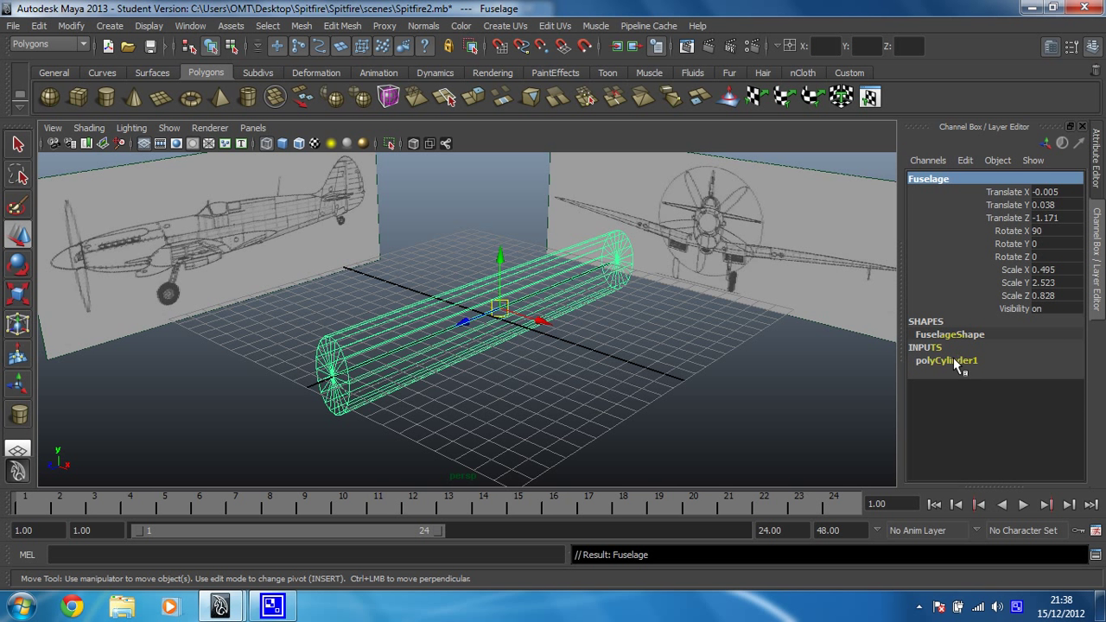
left_click(947, 361)
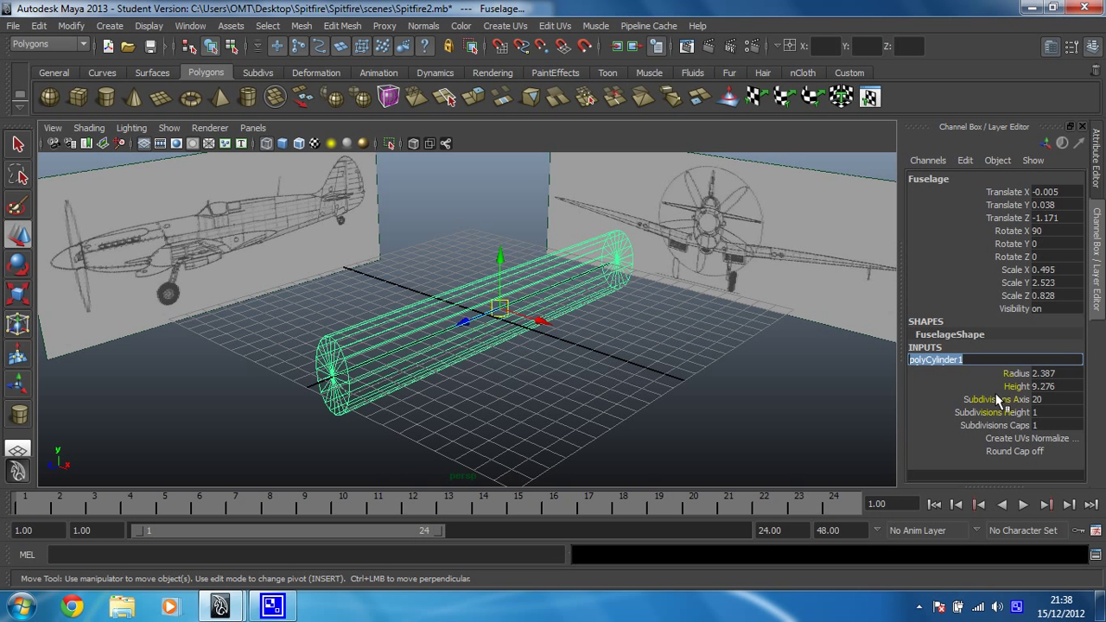
mouse_move(1057, 406)
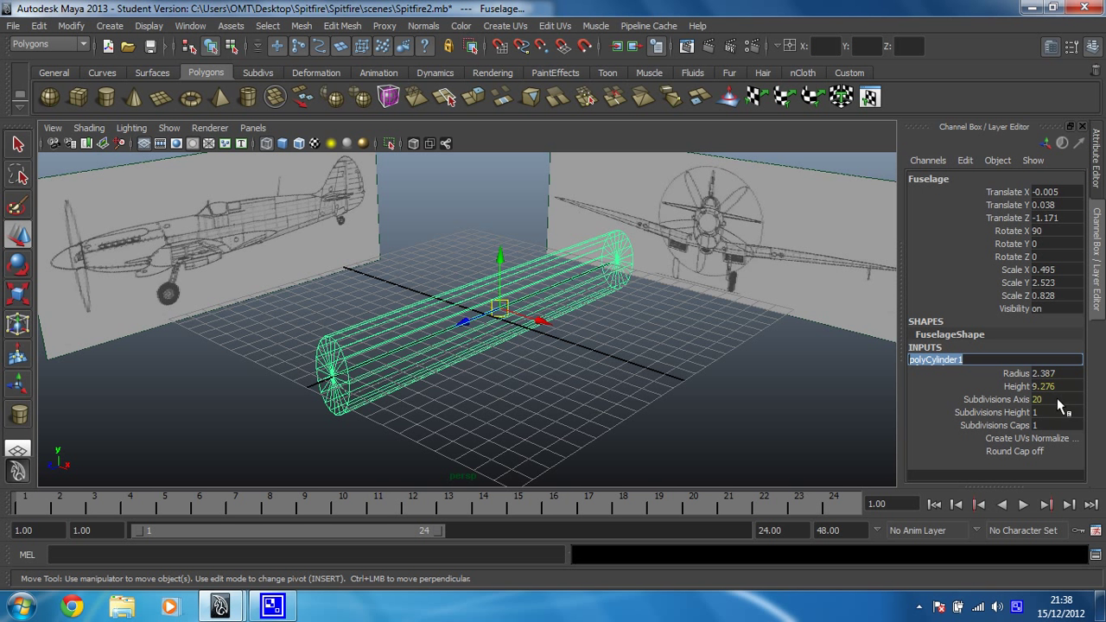
mouse_move(436, 335)
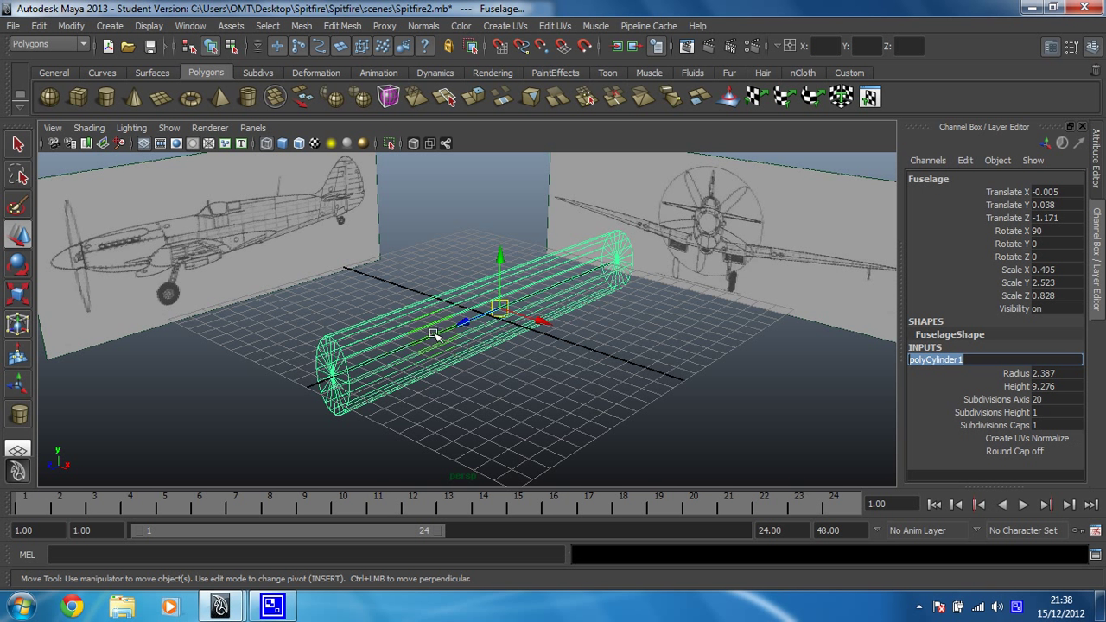
mouse_move(488, 307)
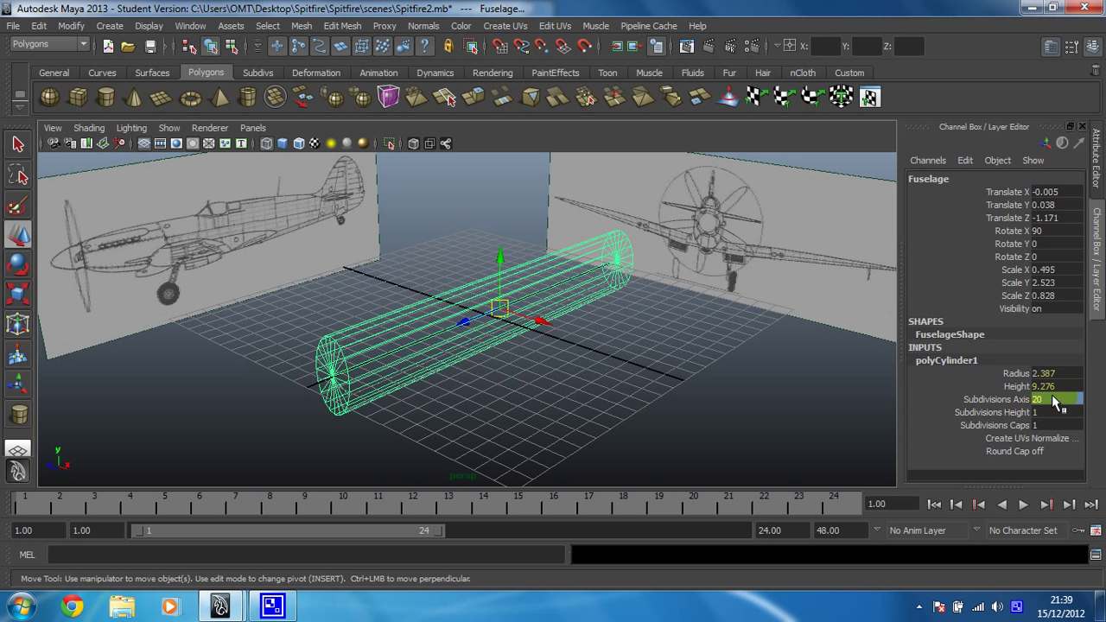
left_click_drag(1063, 399, 1040, 399)
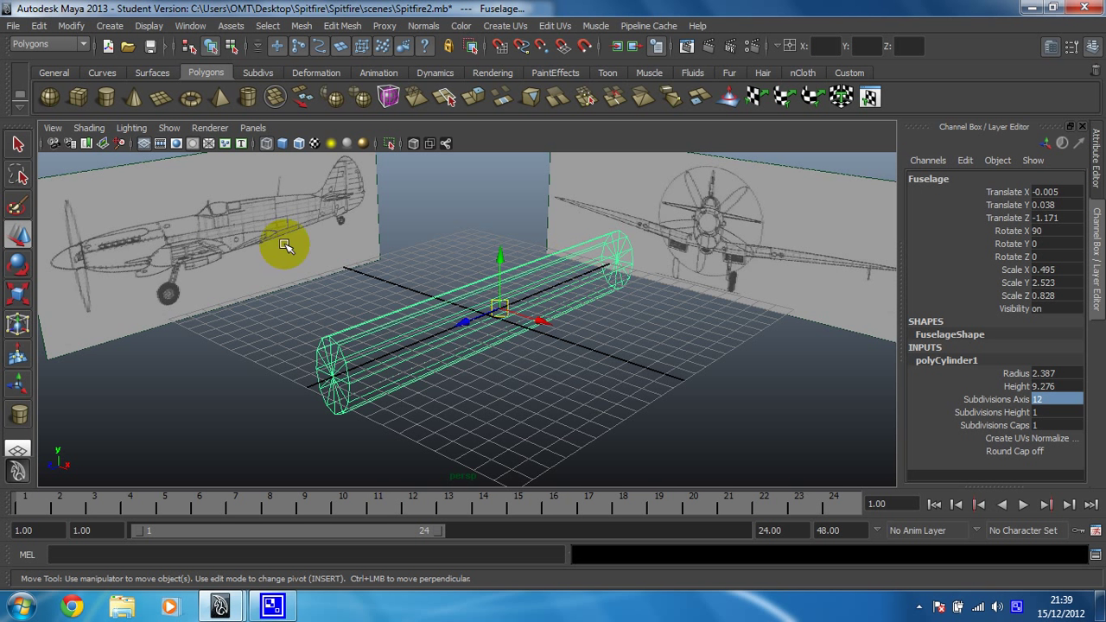
mouse_move(432, 370)
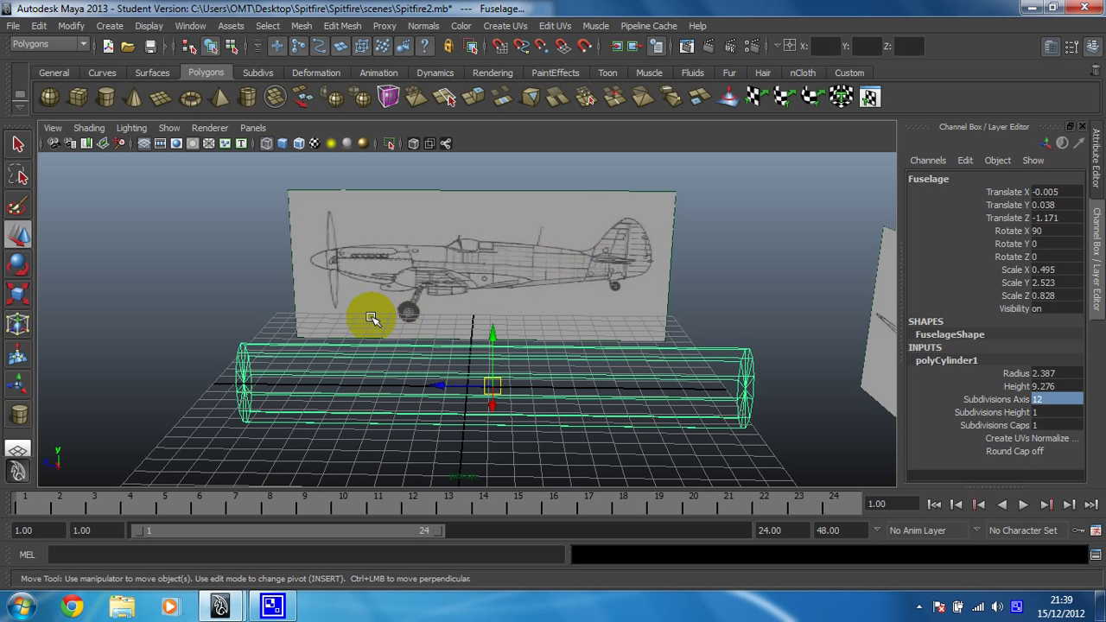
mouse_move(337, 268)
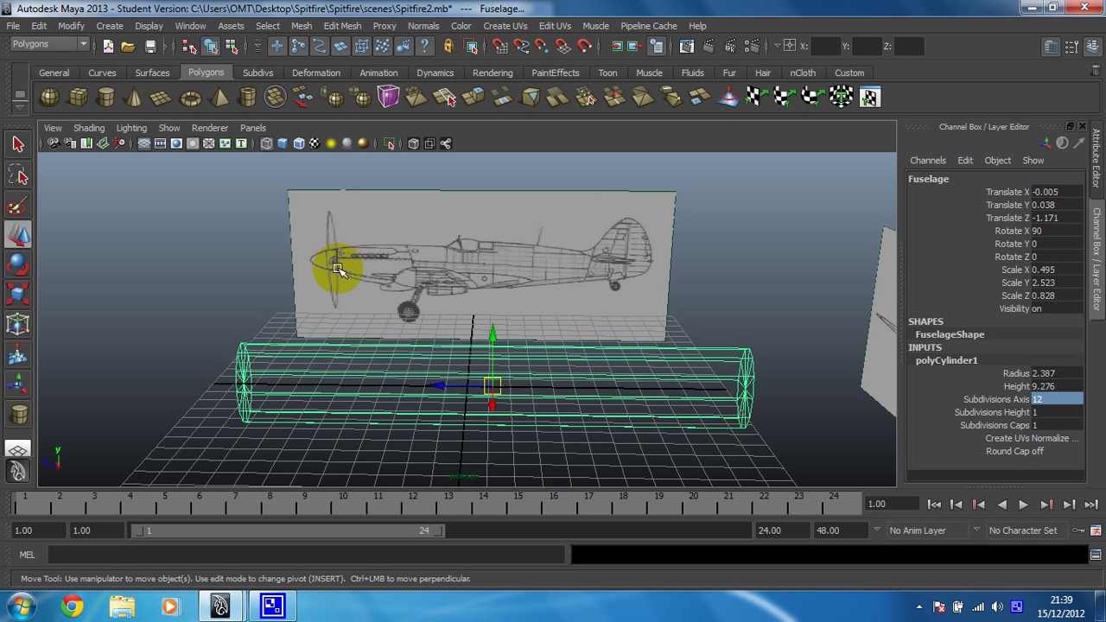
mouse_move(534, 266)
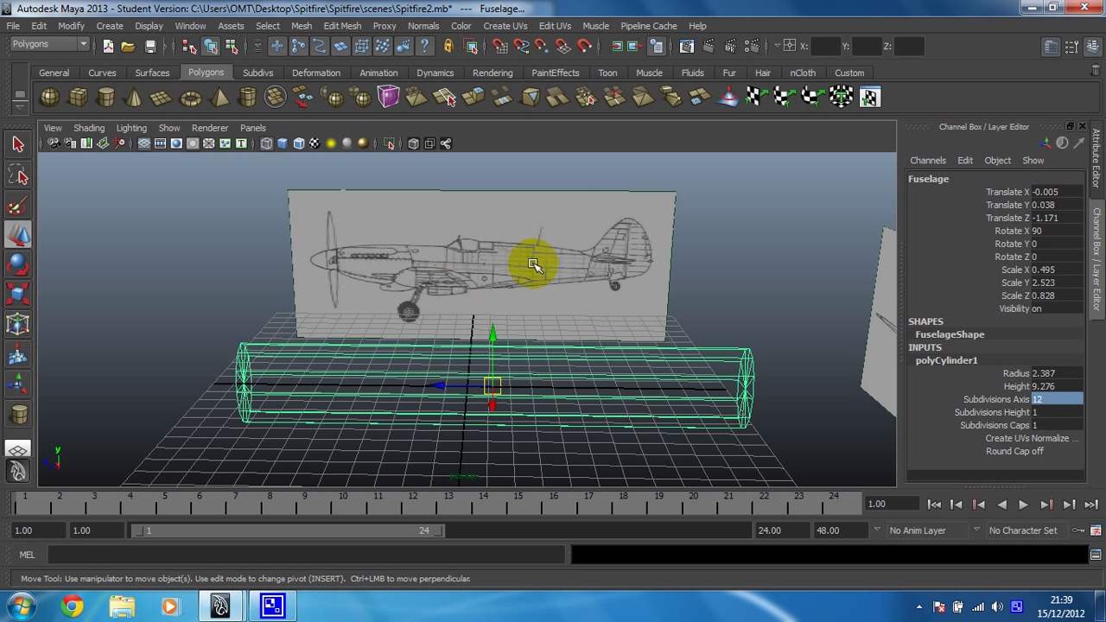
mouse_move(337, 287)
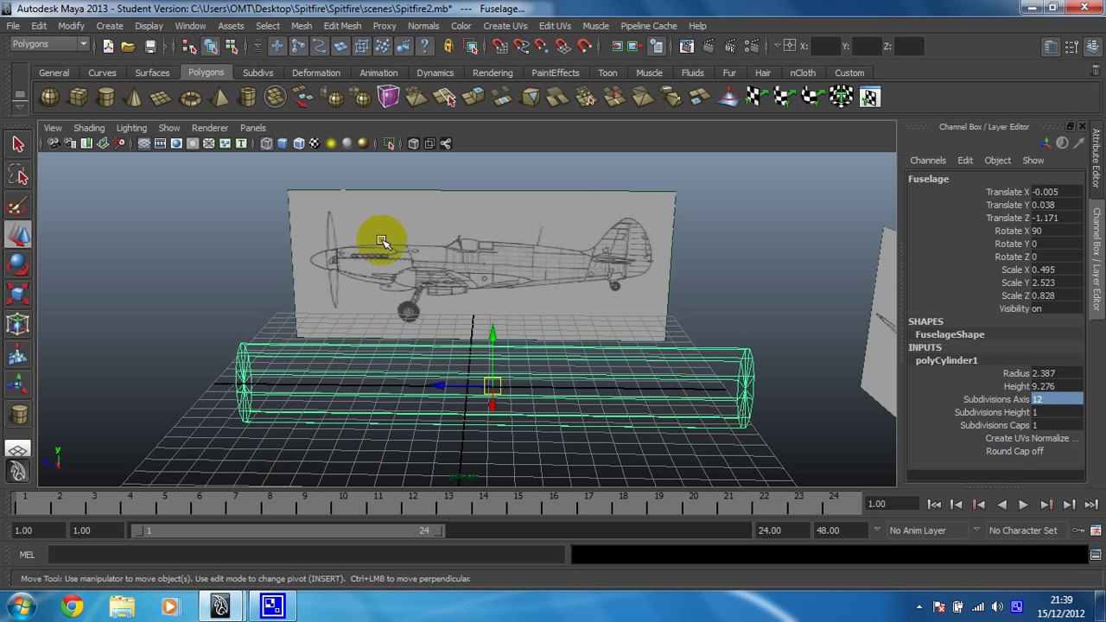
mouse_move(388, 296)
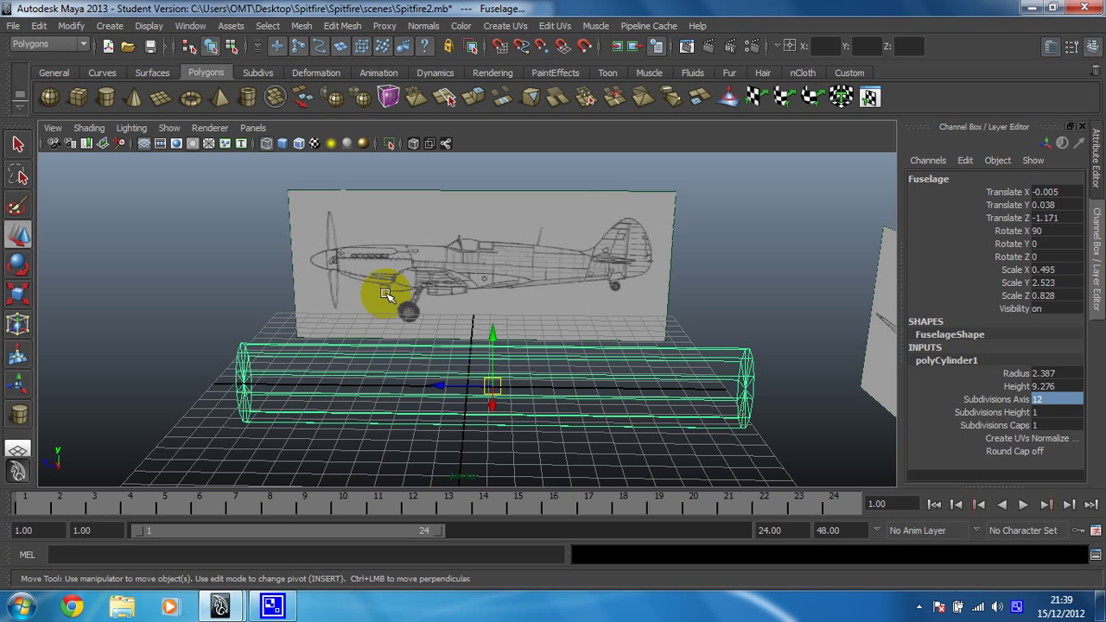
mouse_move(397, 262)
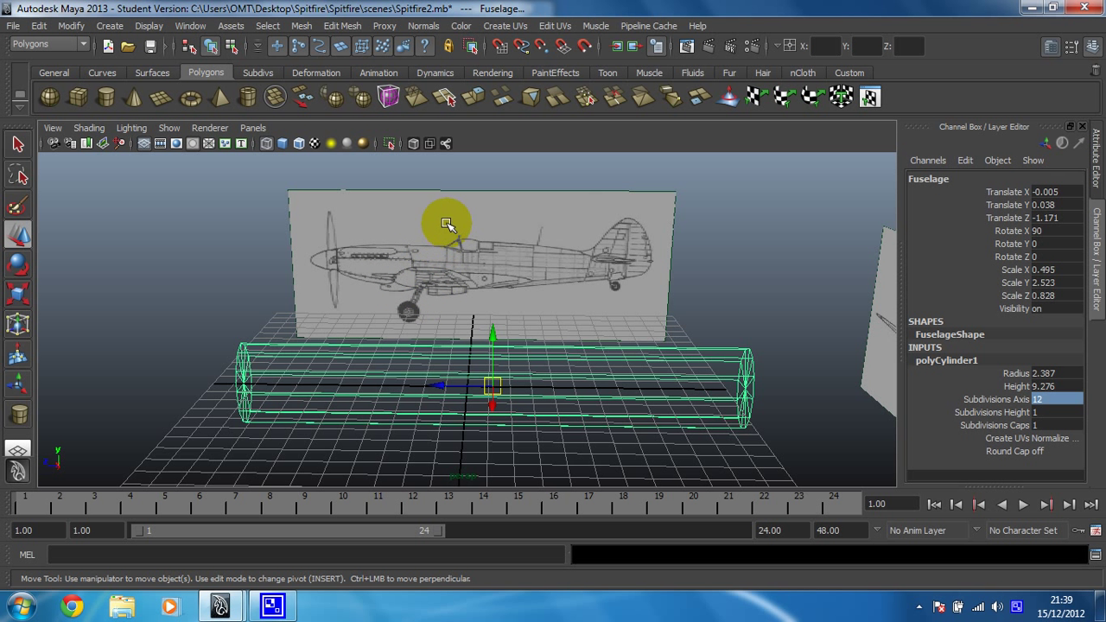
mouse_move(456, 249)
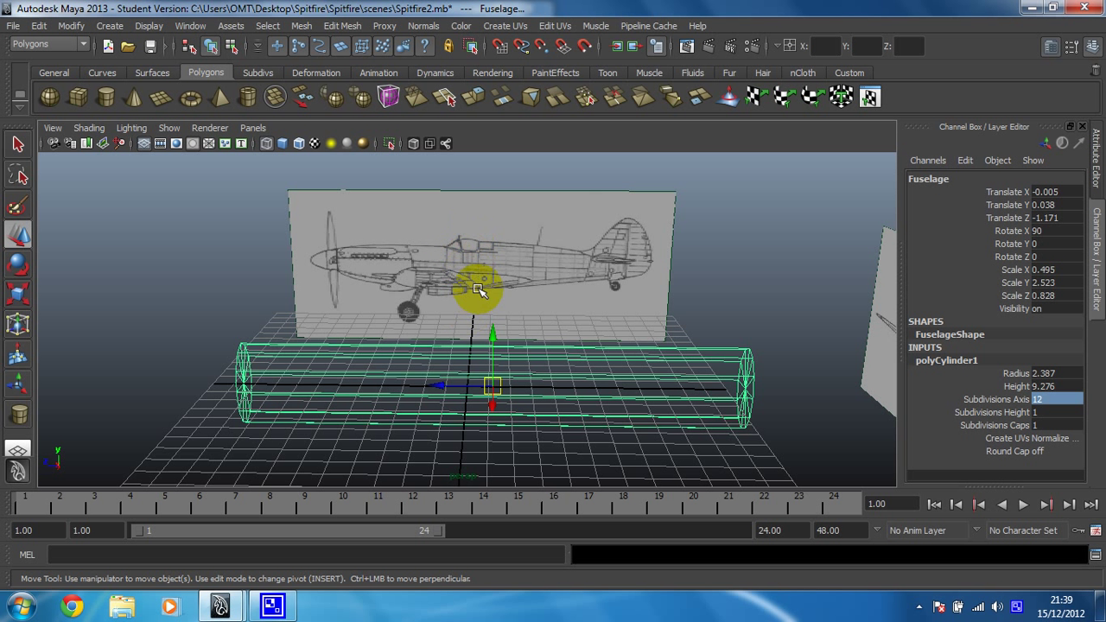
mouse_move(492, 190)
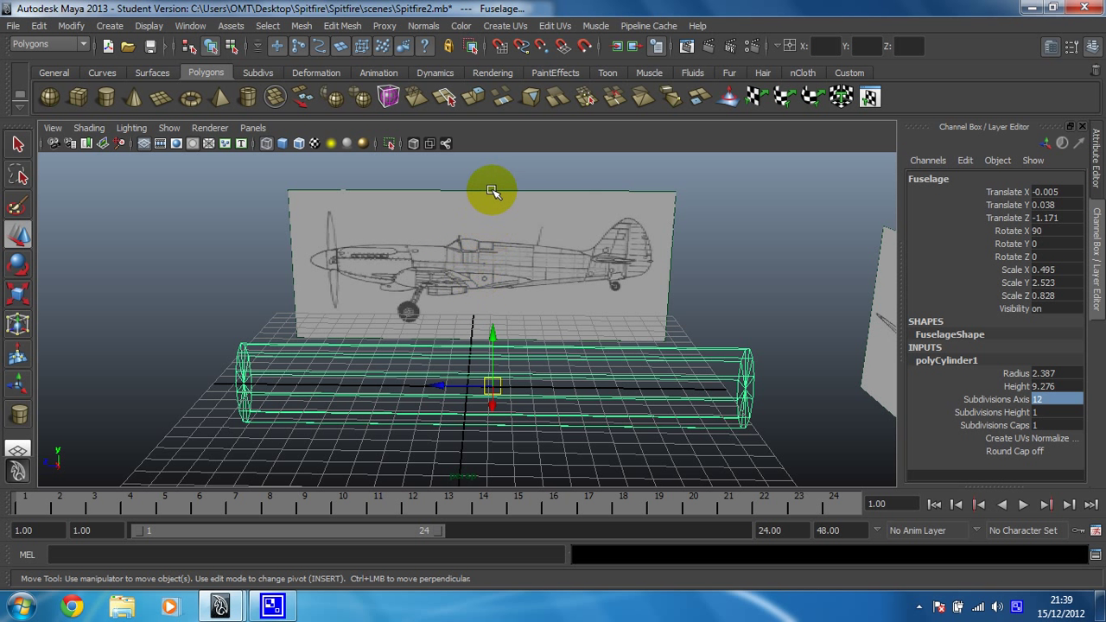
mouse_move(482, 245)
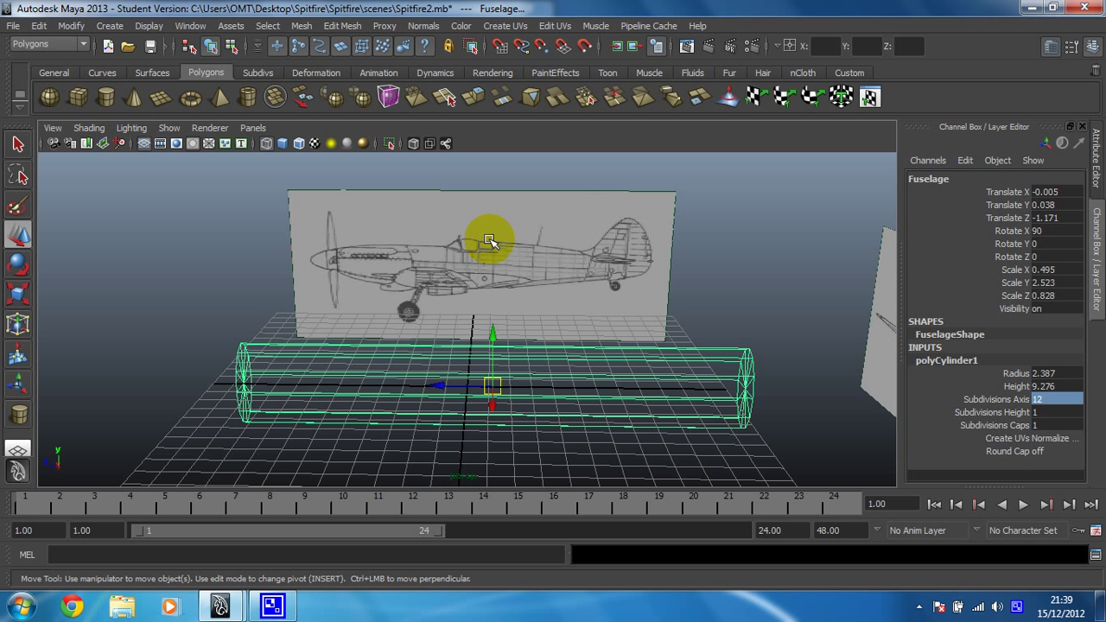
mouse_move(581, 193)
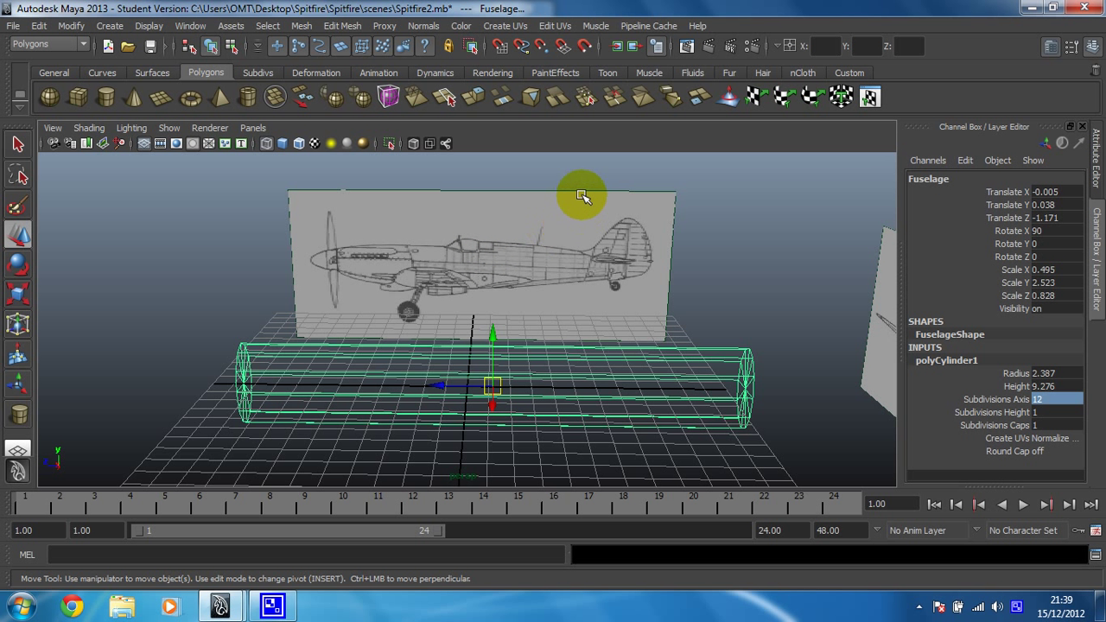
mouse_move(587, 232)
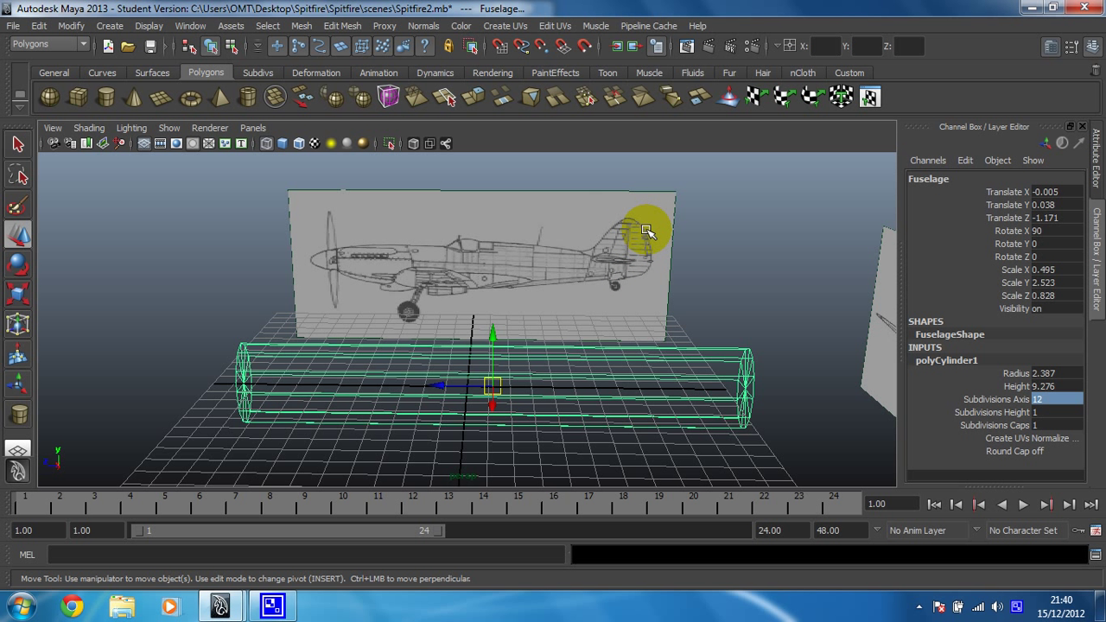
mouse_move(653, 233)
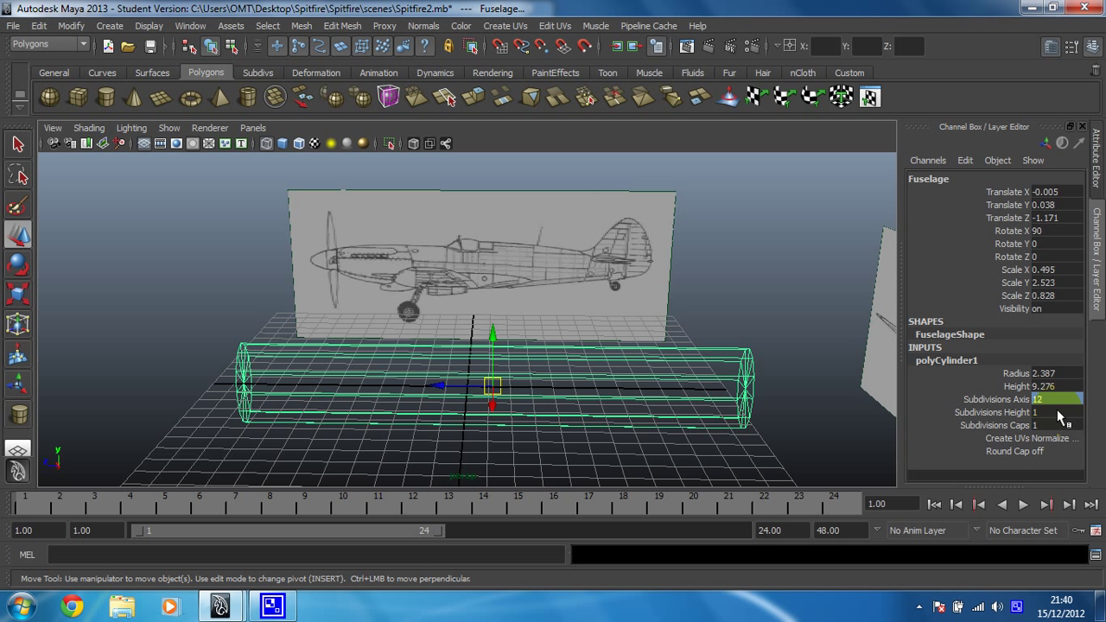
Step: Set the Fuselage cylinder's Subdivisions Height to 10
left_click(1058, 411)
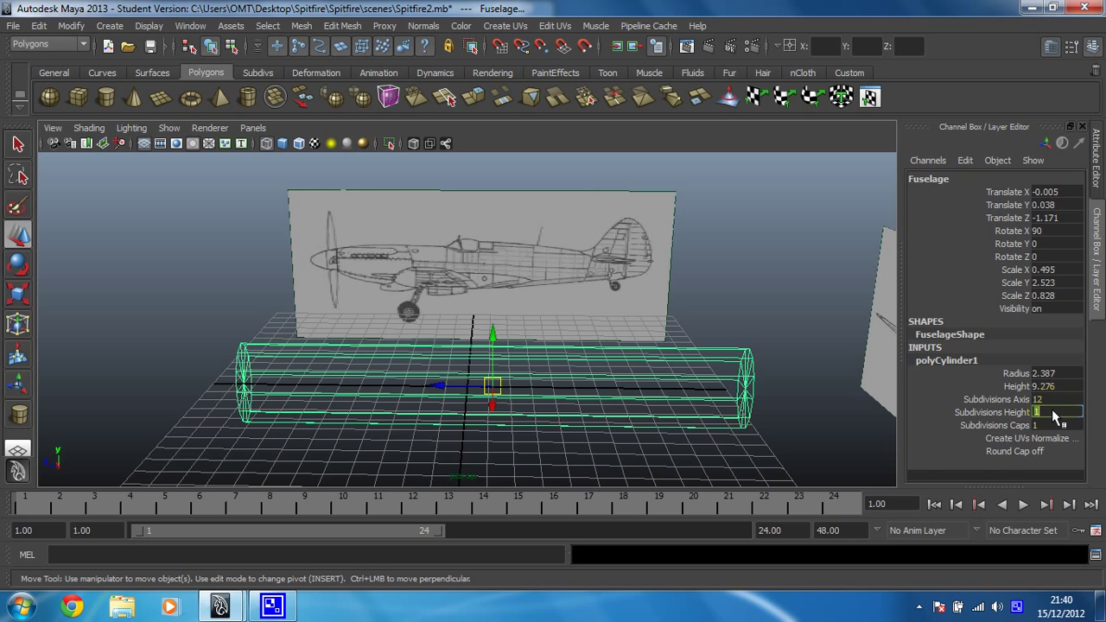
type("10")
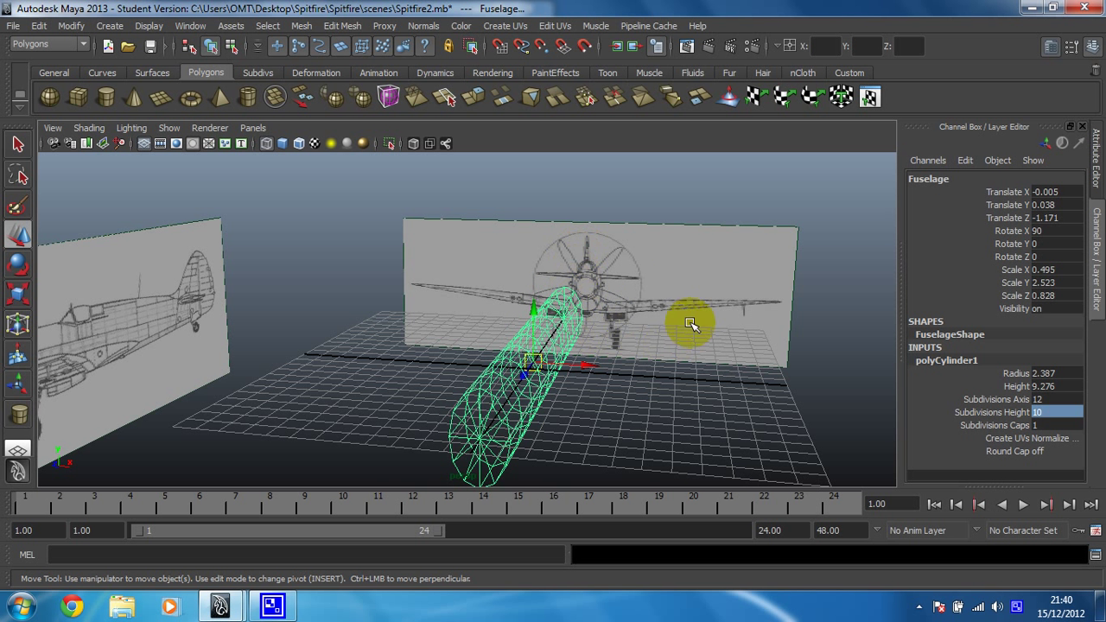
mouse_move(515, 370)
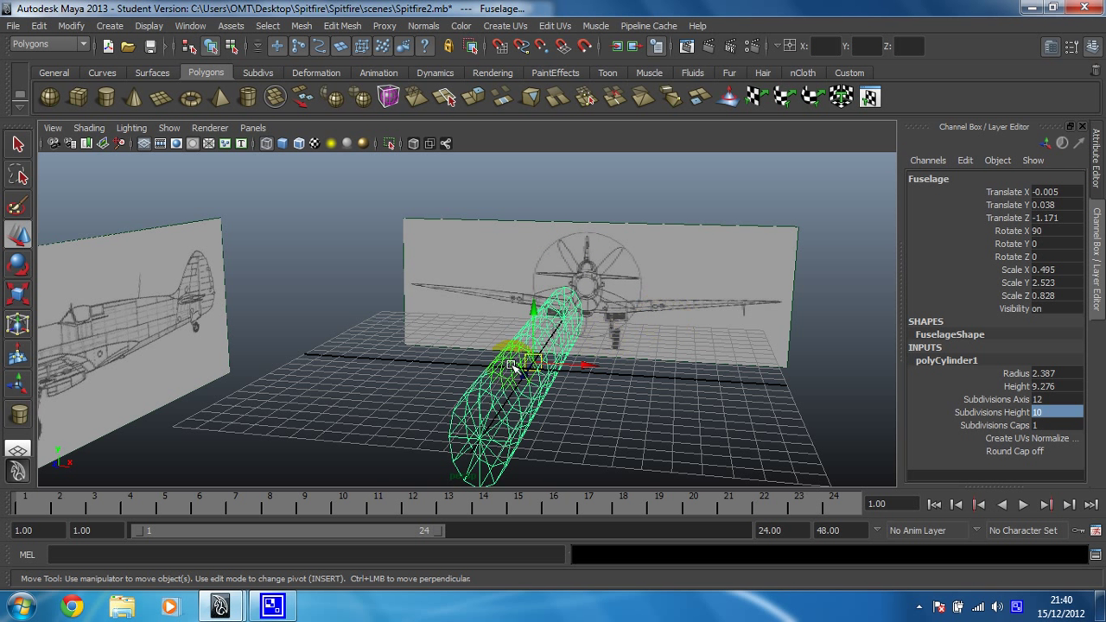